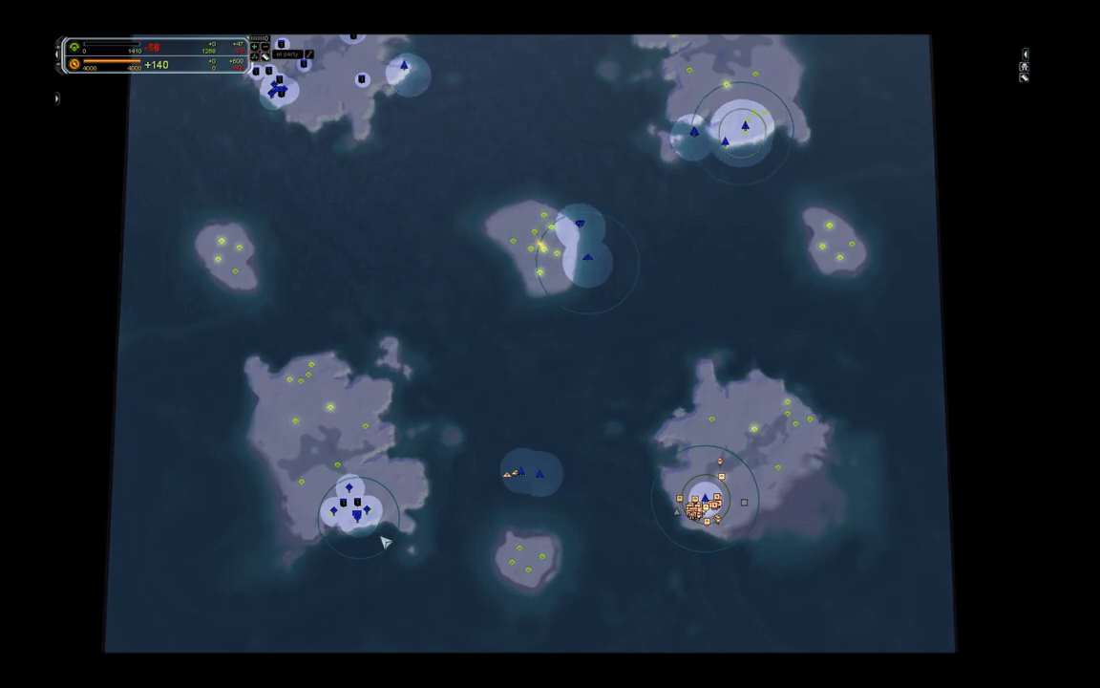
- Select the damaged enemy Tech 1 Land Factory to show its health panel
left_click(355, 515)
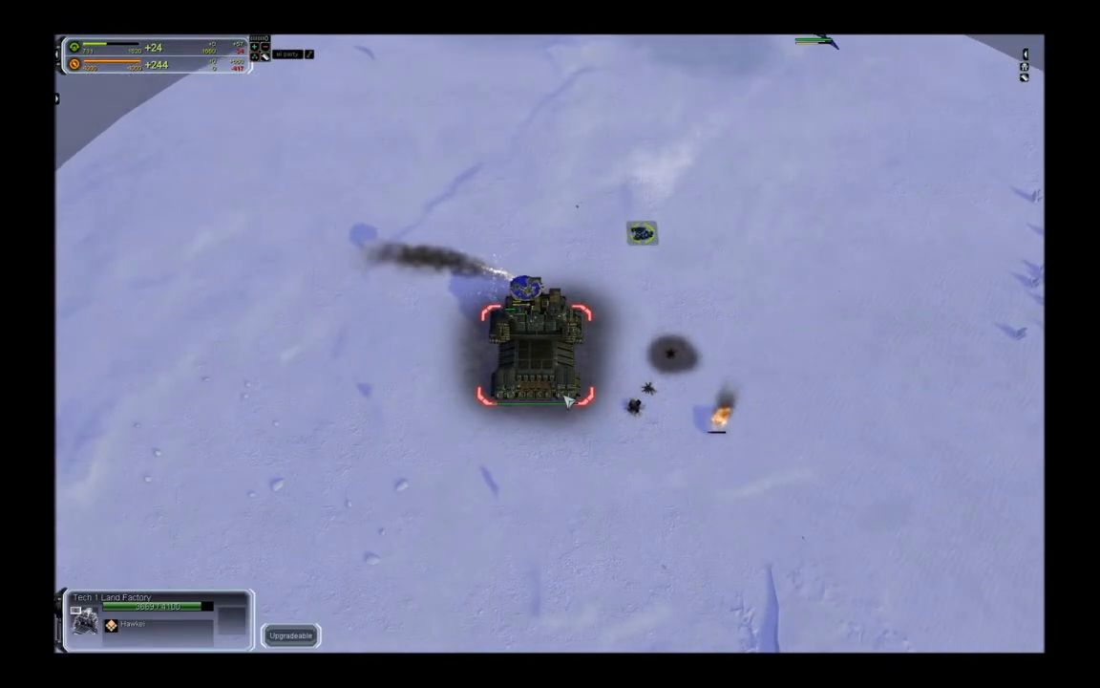
- Zoom out to strategic view and box-select the units on the southwestern island
scroll("down", 3)
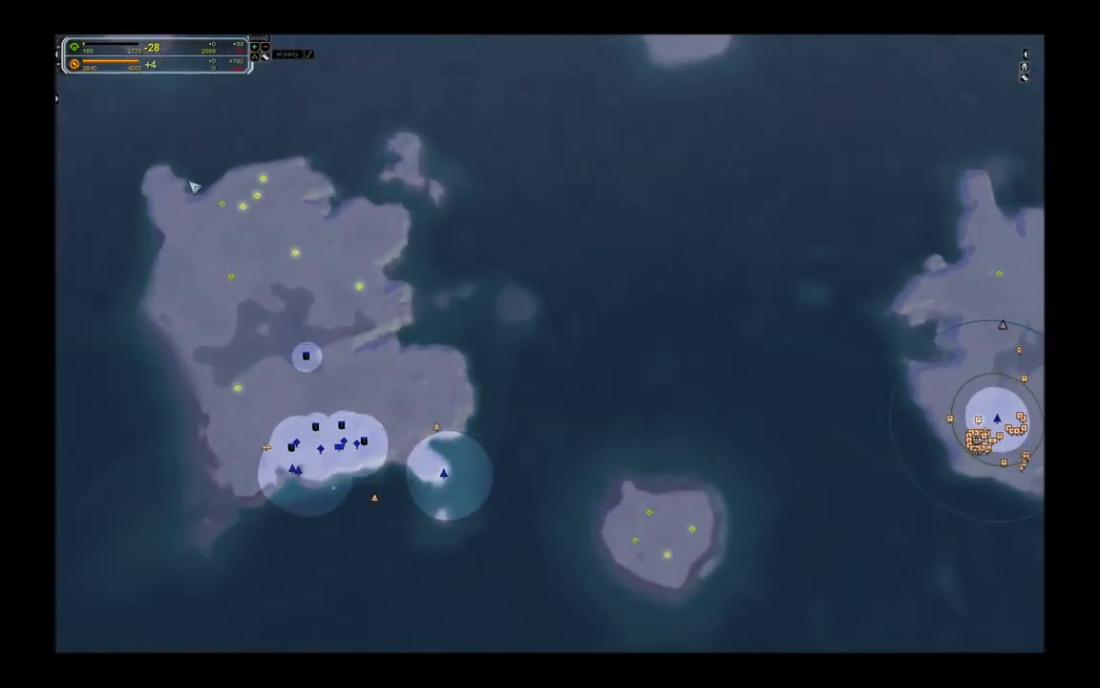
left_click_drag(168, 167, 439, 478)
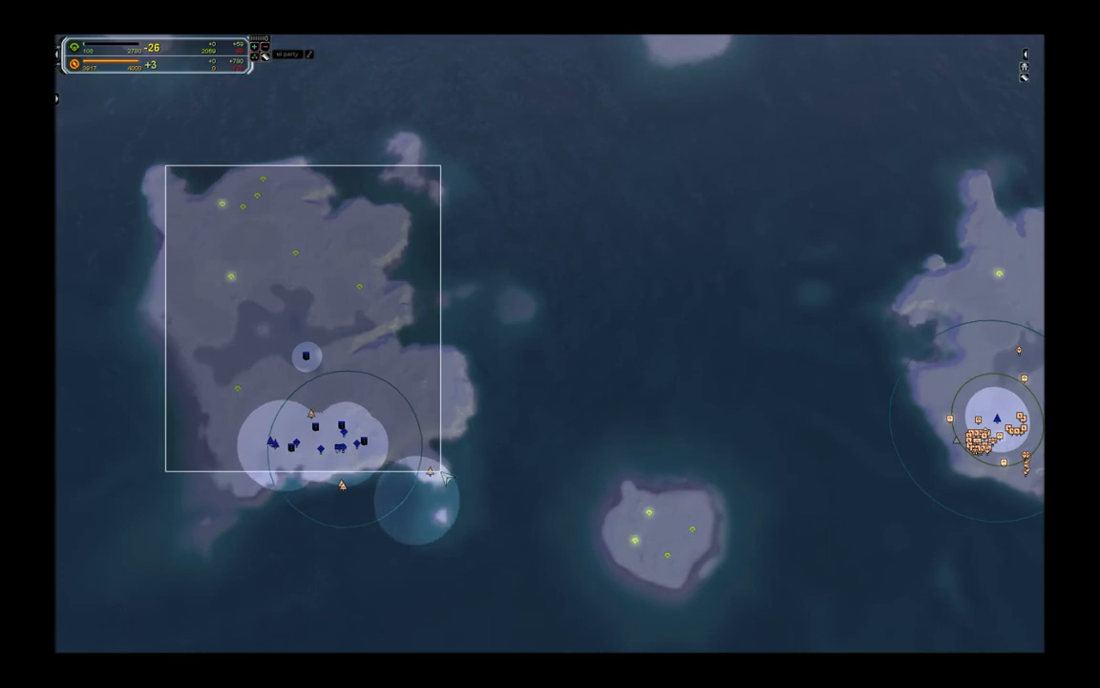